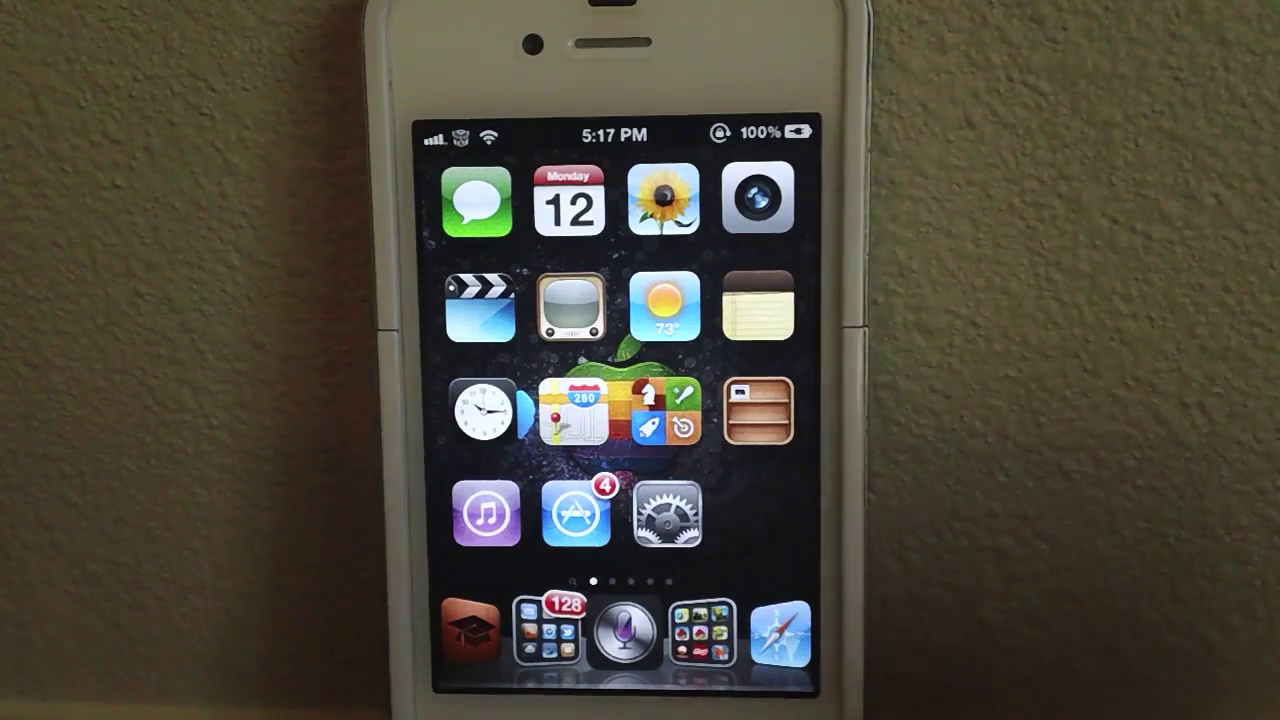
Launch the Settings app from the iPhone home screen
{"action": "left_click", "coordinate": [663, 516]}
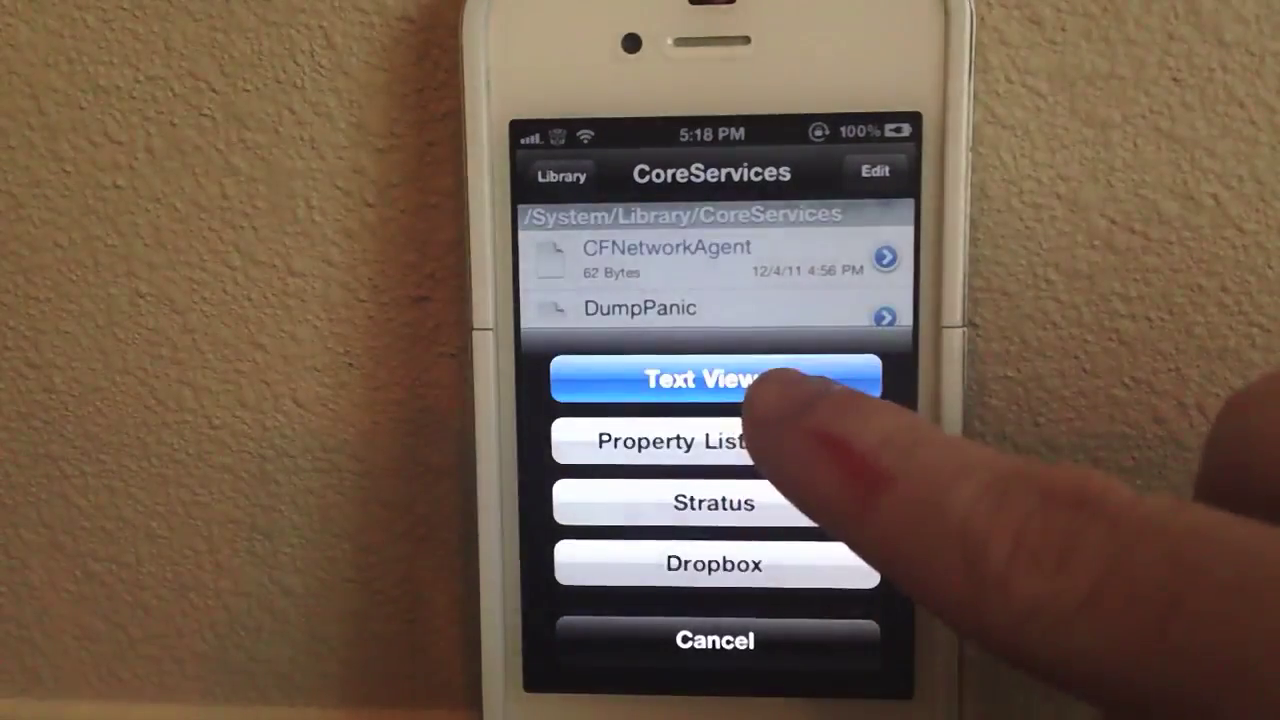
Open SystemVersion.plist in Text Viewer, showing ProductVersion 5.0.1
{"action": "left_click", "coordinate": [708, 378]}
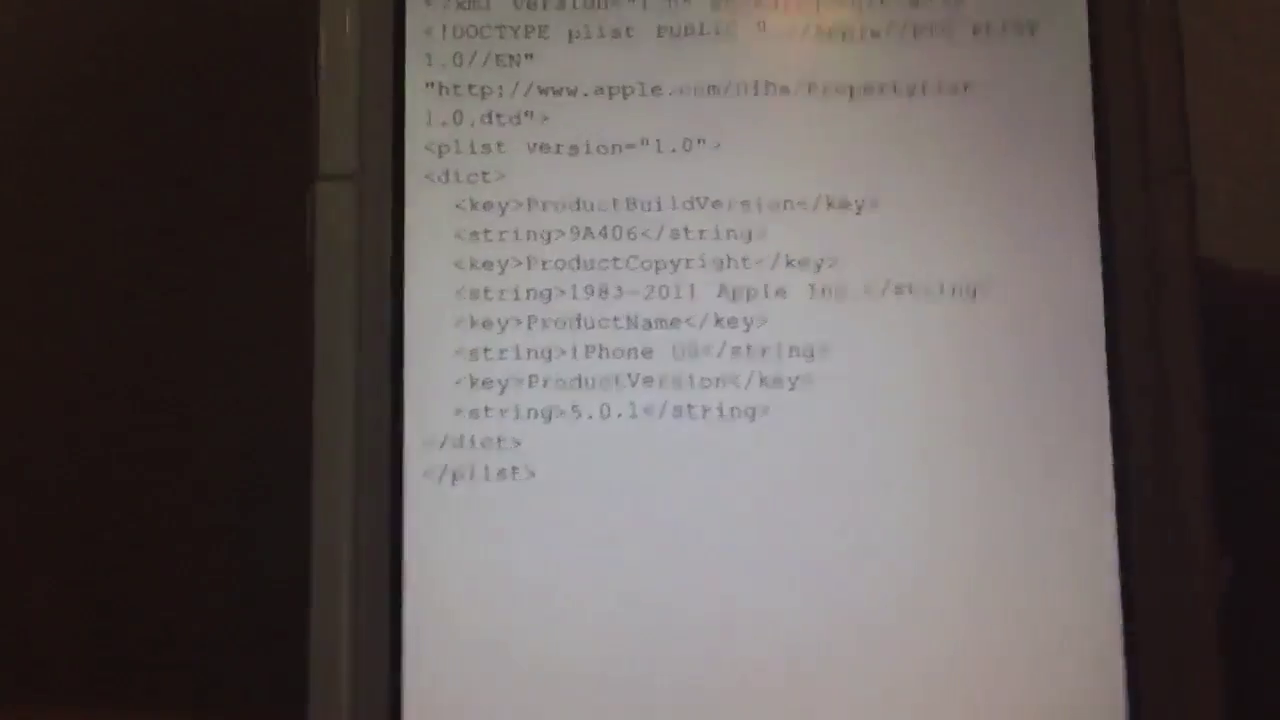